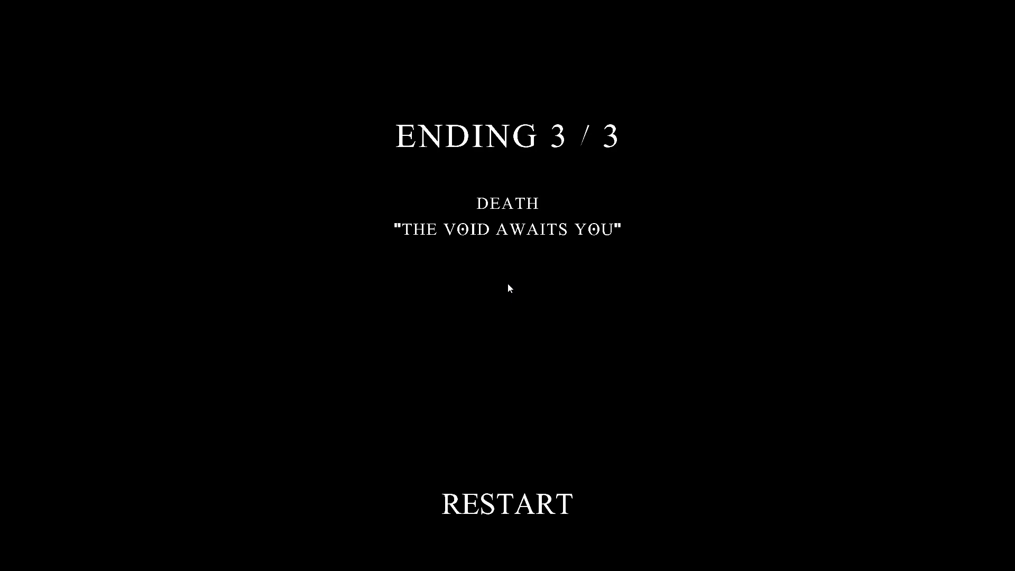
# - Restart the game from the death ending (3 of 3) screen to the foggy opening scene
pyautogui.click(506, 503)
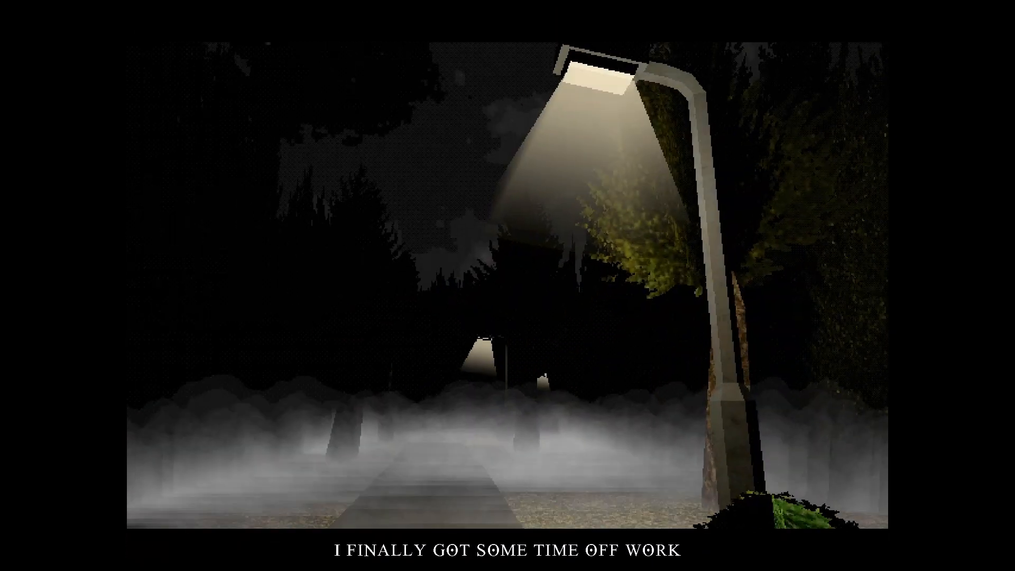